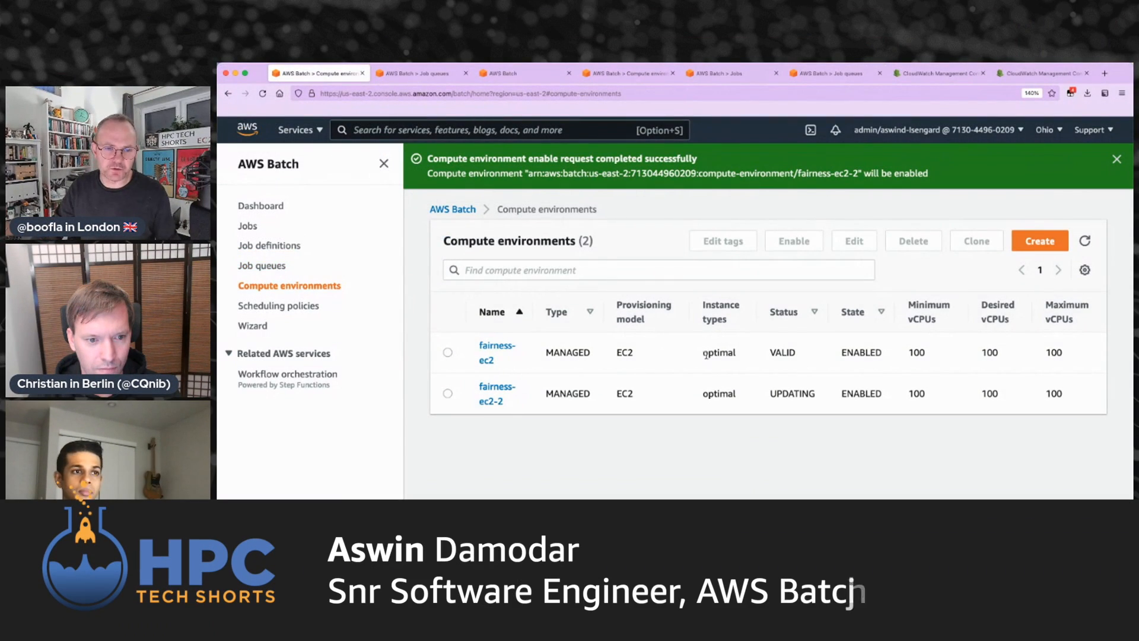
# Show the scheduling policies list with FairsharePolicy and fairness-test via Job queues
pyautogui.click(262, 264)
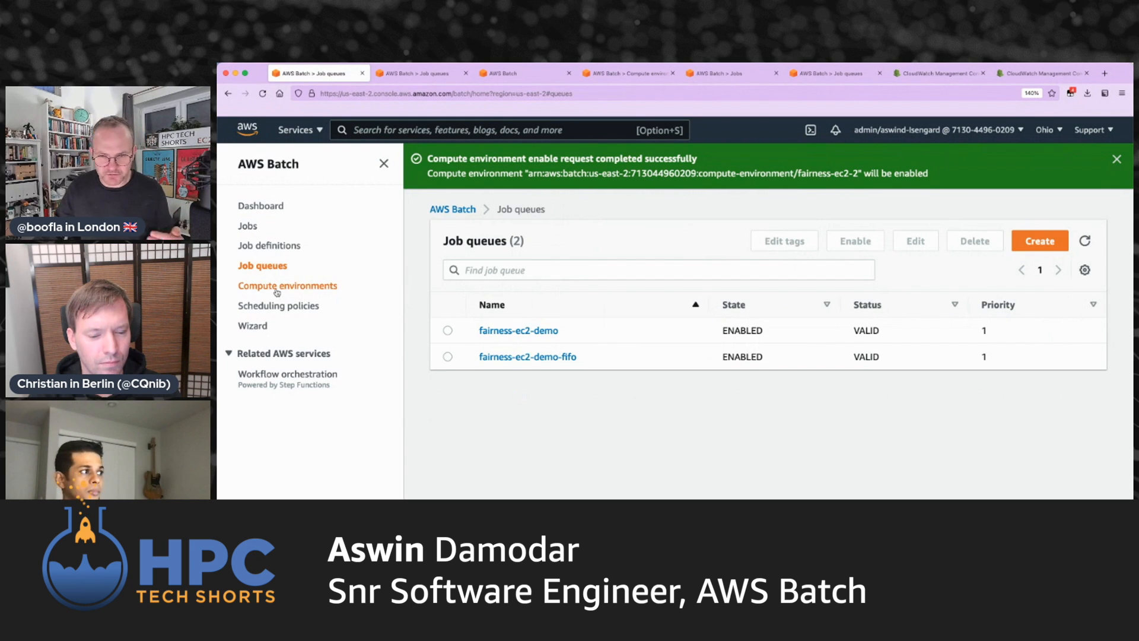
pyautogui.click(287, 284)
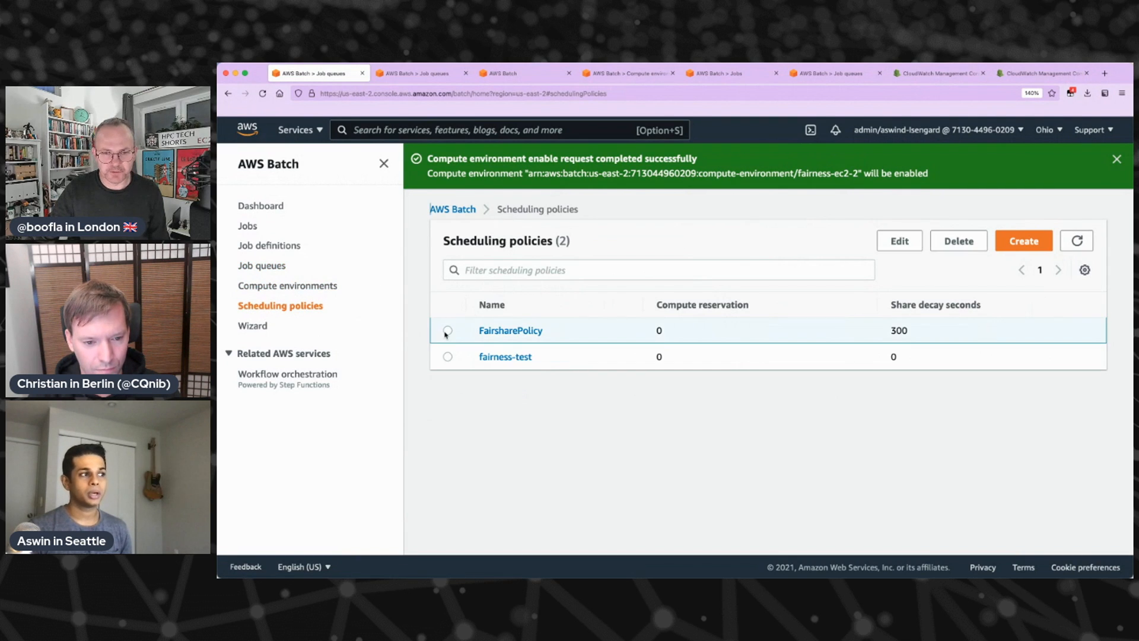
# Select FairsharePolicy, then view compute environments with fairness-ec2-2 selected, glancing at the CloudWatch dashboard
pyautogui.click(448, 331)
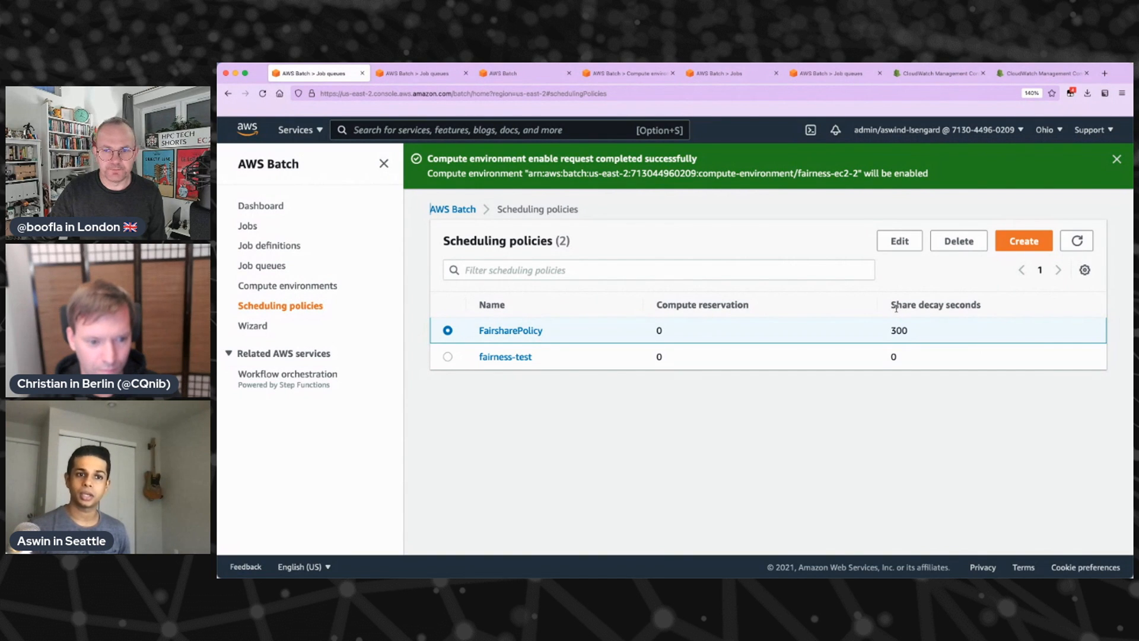
pyautogui.click(1043, 72)
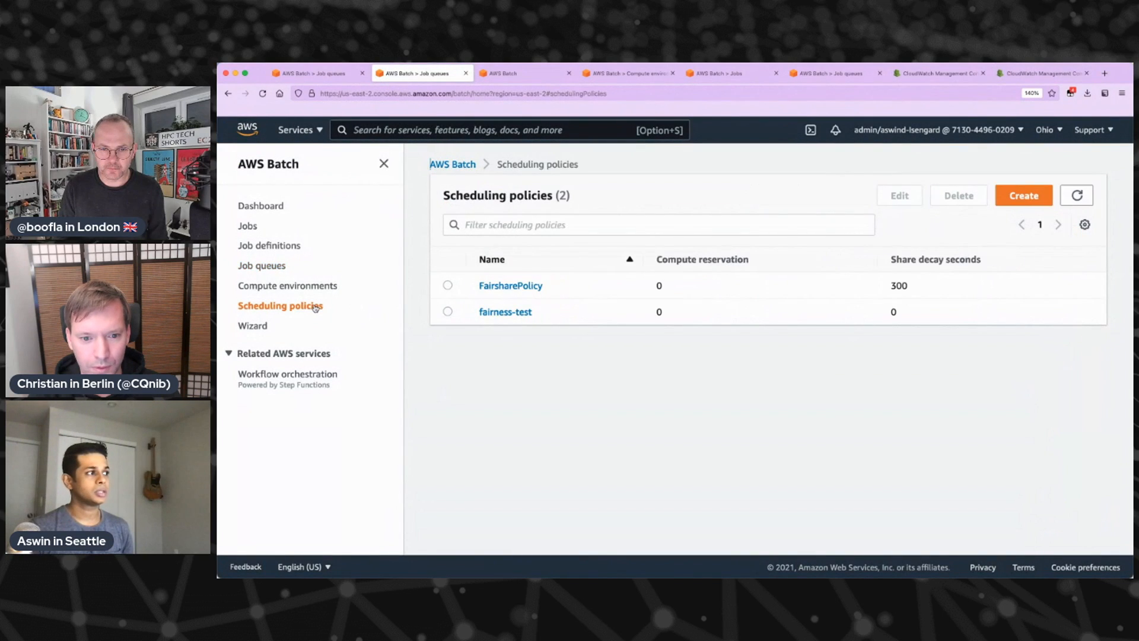
pyautogui.click(287, 285)
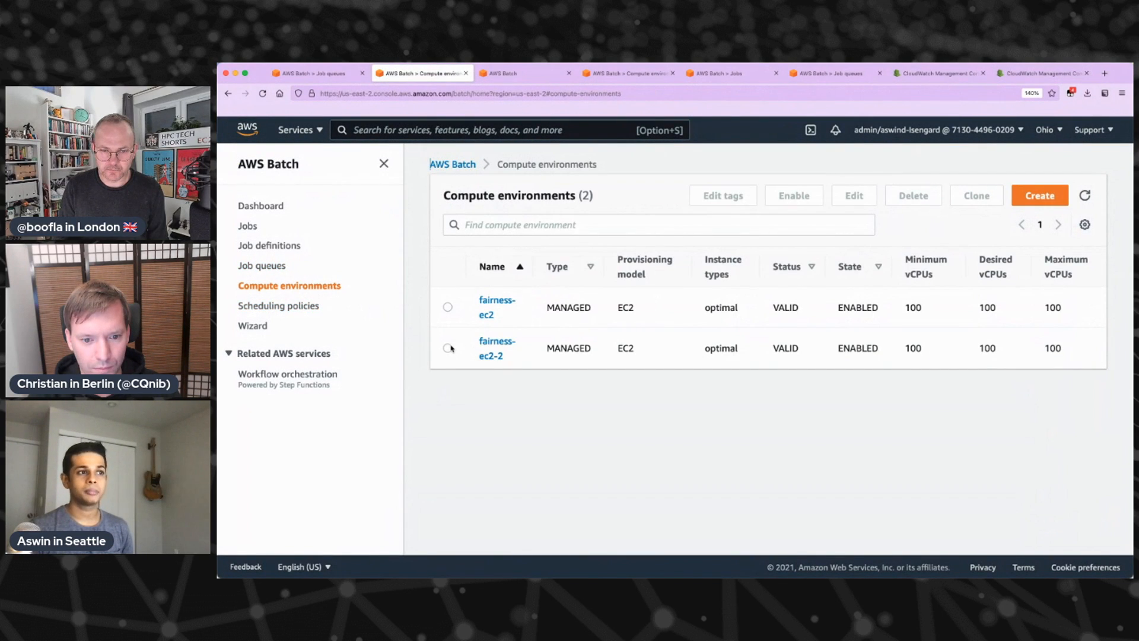
pyautogui.click(447, 347)
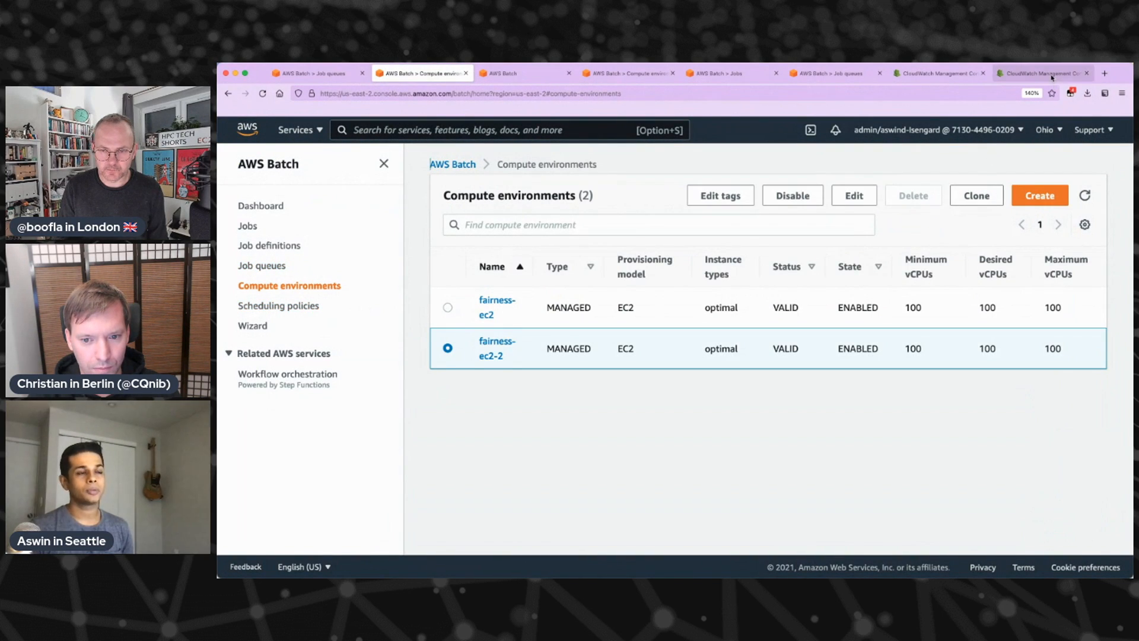
pyautogui.click(1044, 73)
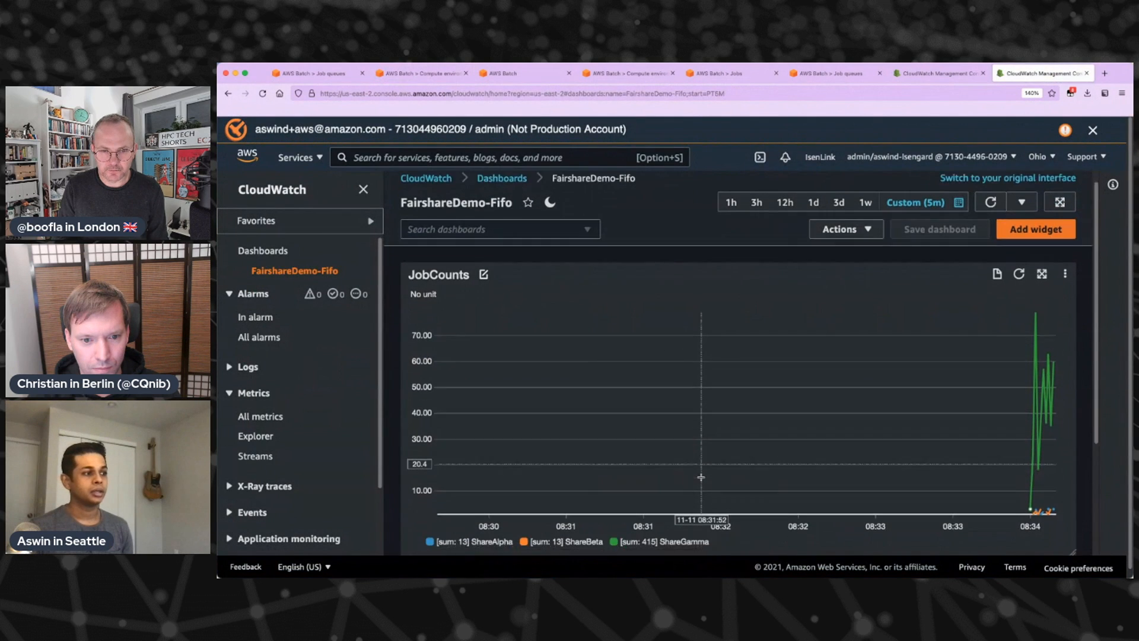
pyautogui.click(316, 73)
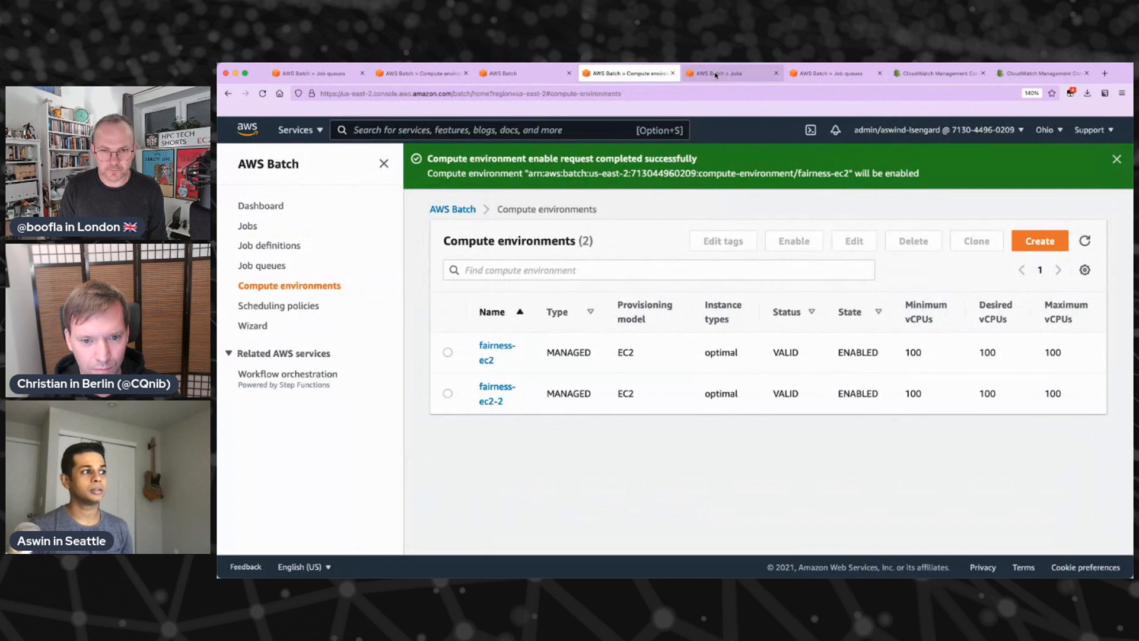
# Filter the Jobs list to the fairness-ec2-demo-fifo queue, then return to the CloudWatch JobCounts dashboard
pyautogui.click(731, 72)
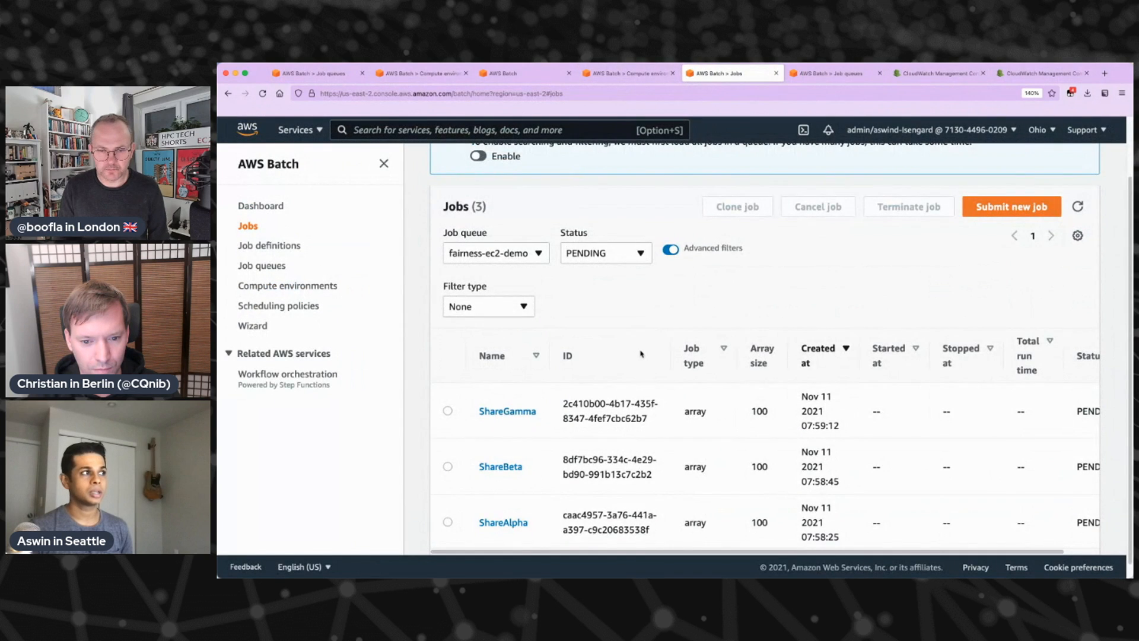
pyautogui.click(835, 72)
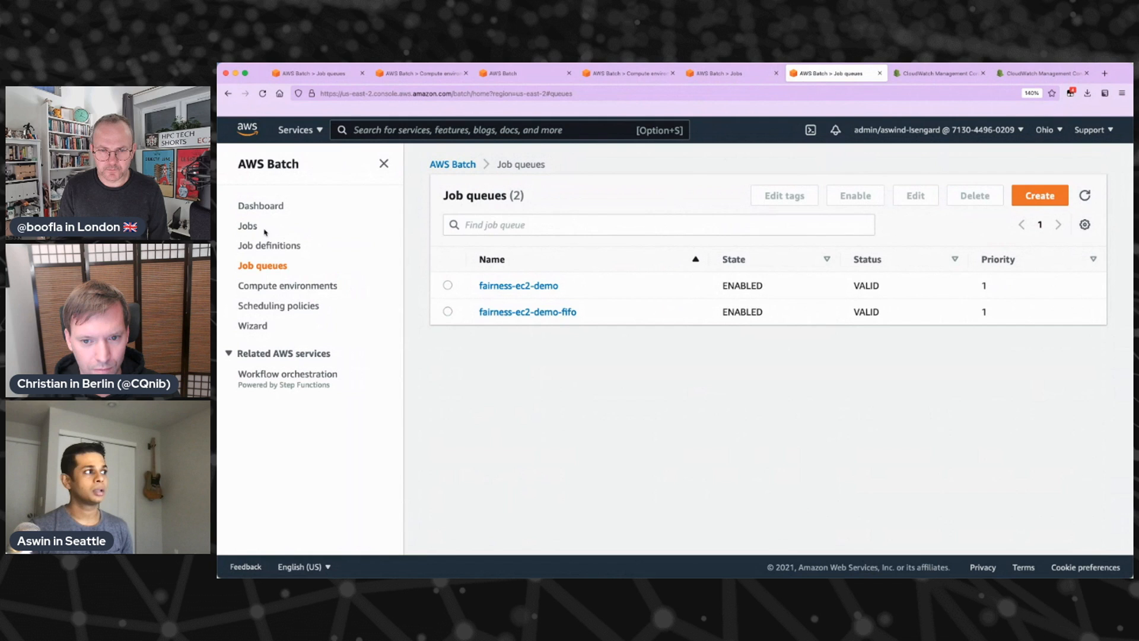
pyautogui.click(246, 226)
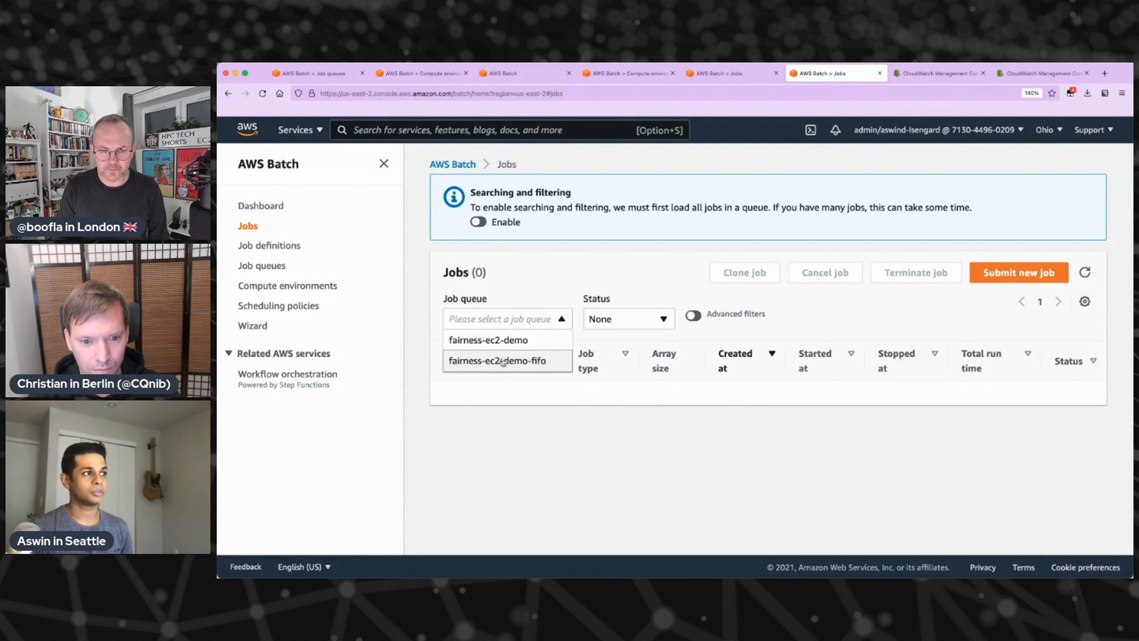
pyautogui.click(477, 222)
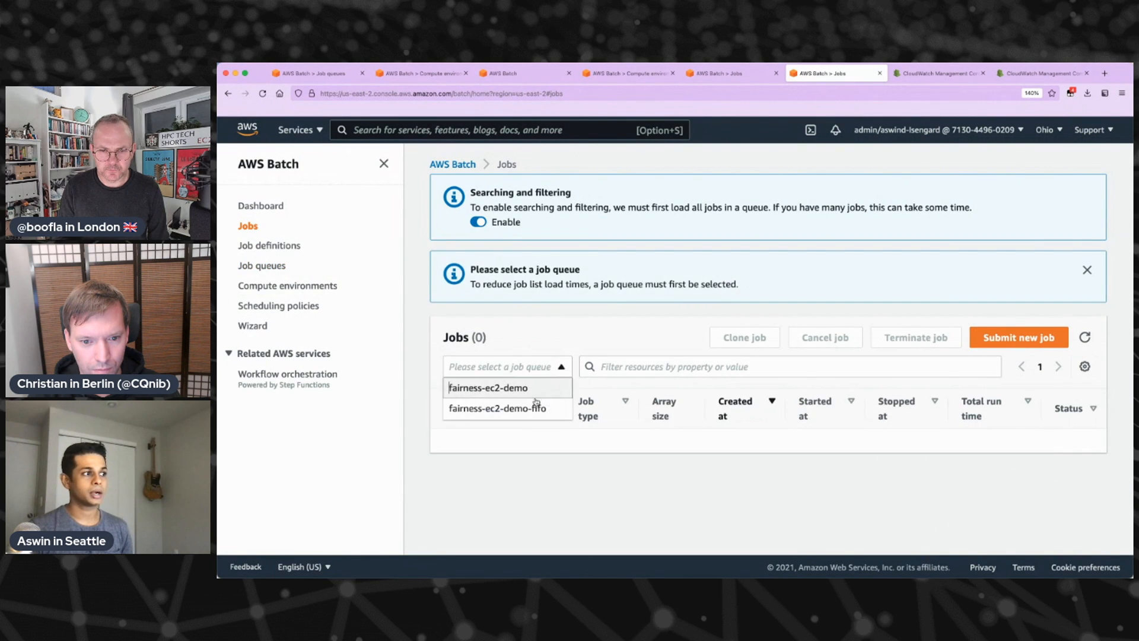
pyautogui.click(497, 407)
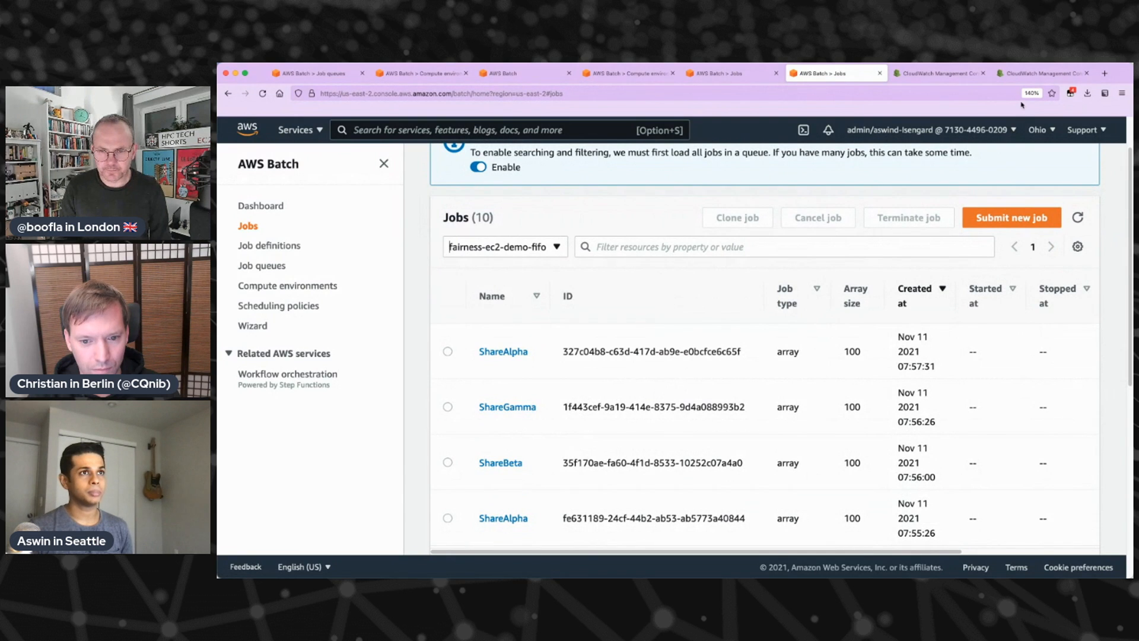
pyautogui.click(1043, 72)
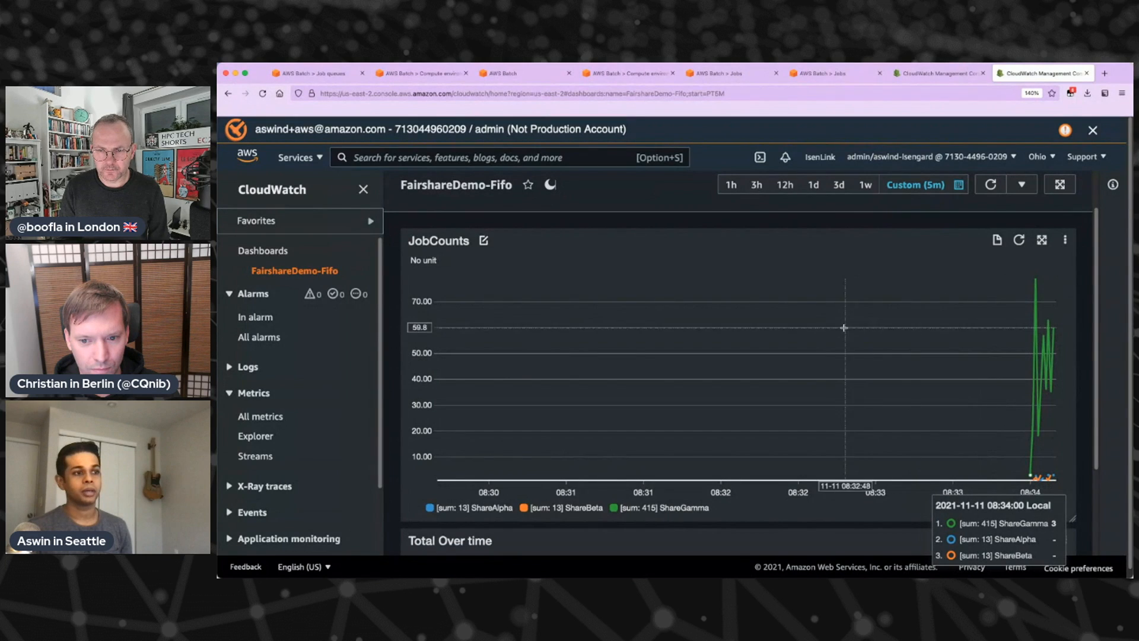
pyautogui.moveTo(842, 228)
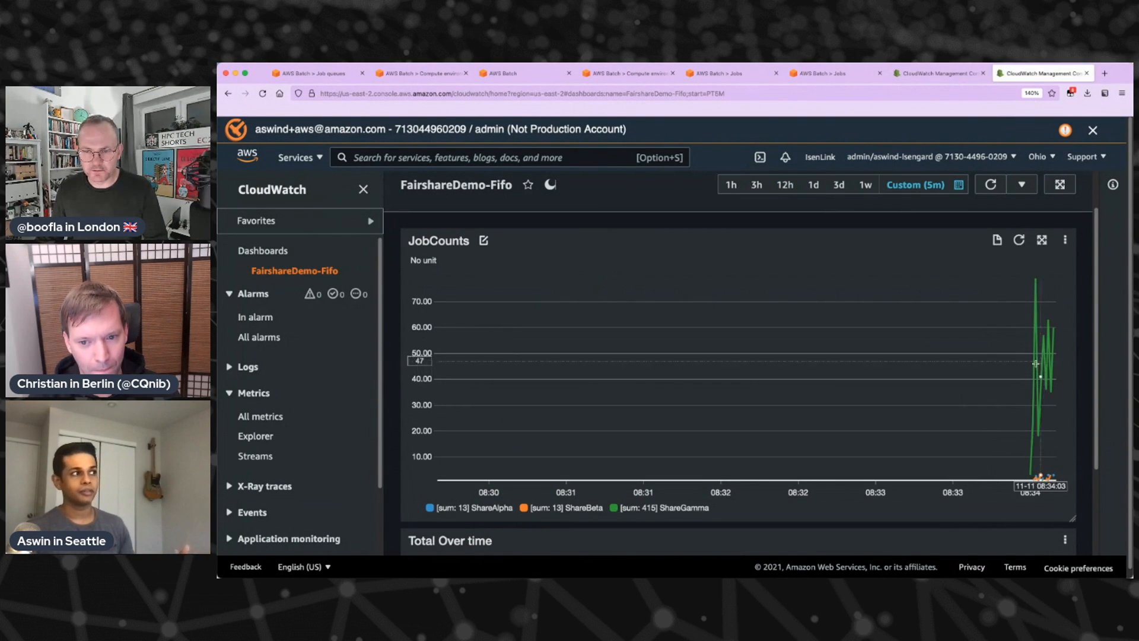
pyautogui.moveTo(908, 373)
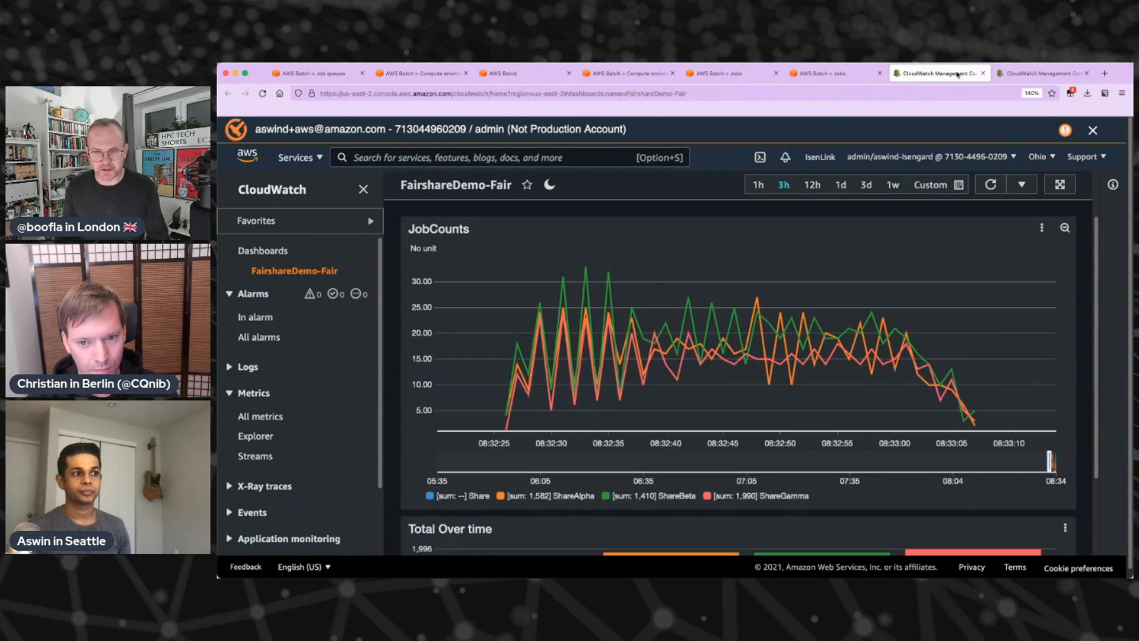
pyautogui.moveTo(939, 72)
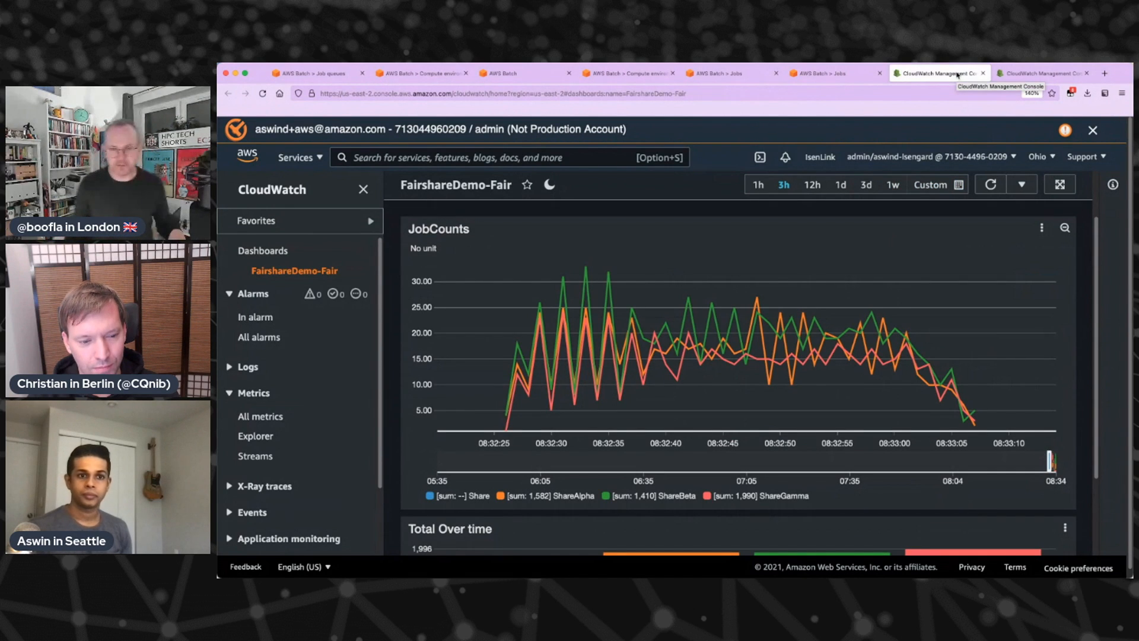
pyautogui.moveTo(1042, 72)
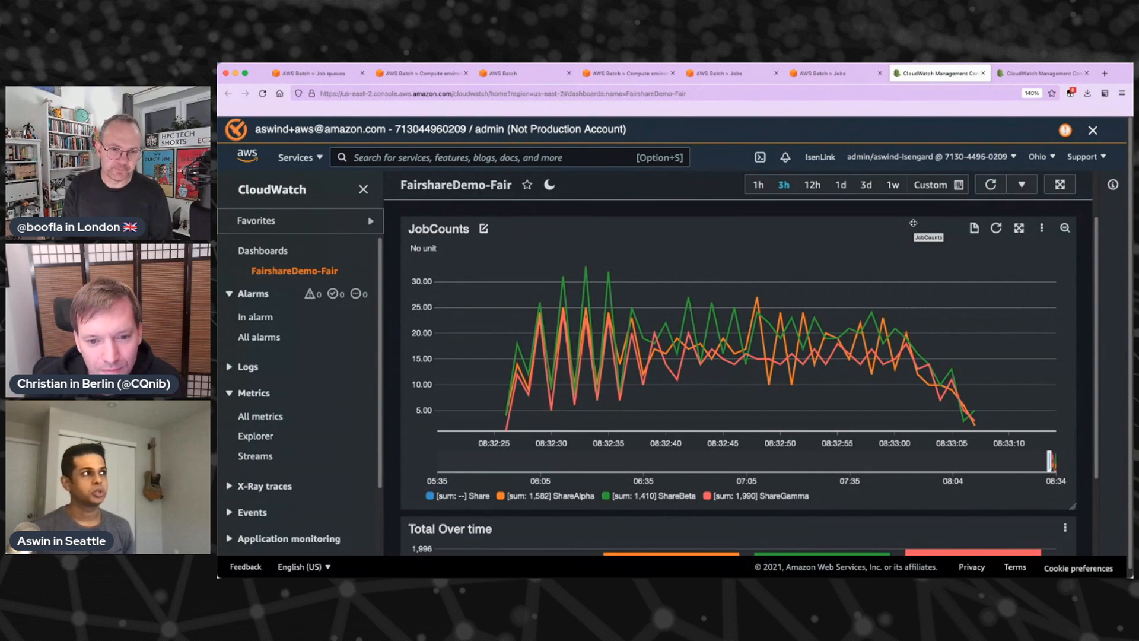
# Leave the CloudWatch dashboard for the AWS Batch compute environments page
pyautogui.click(421, 72)
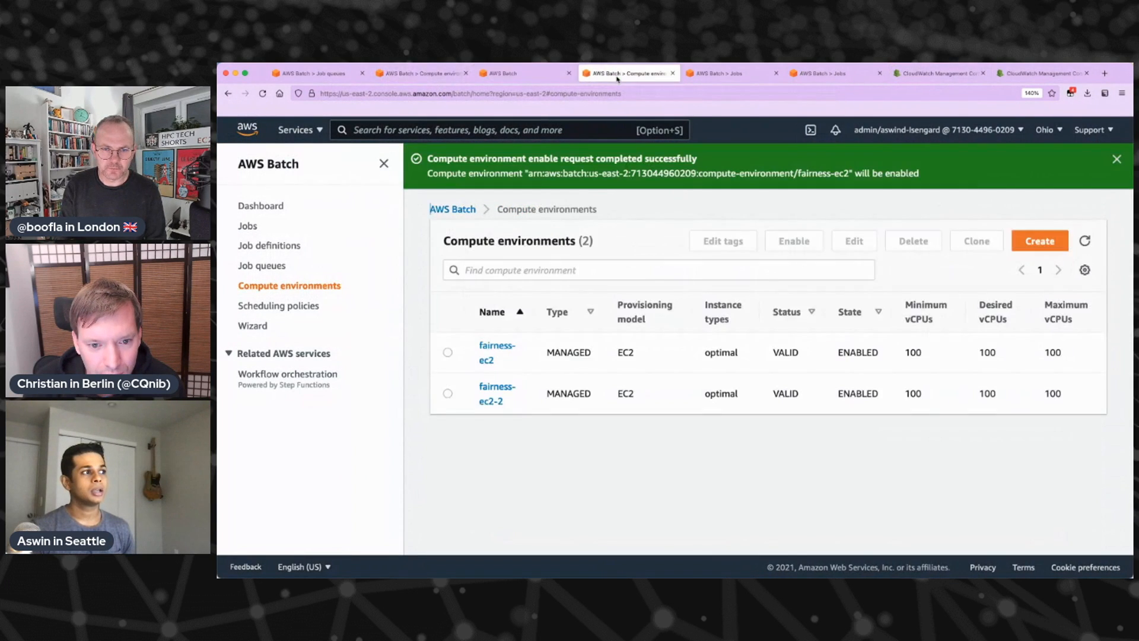
# View the fairness-test policy, then filter the Jobs list to the empty fairness-ec2-demo queue
pyautogui.click(728, 72)
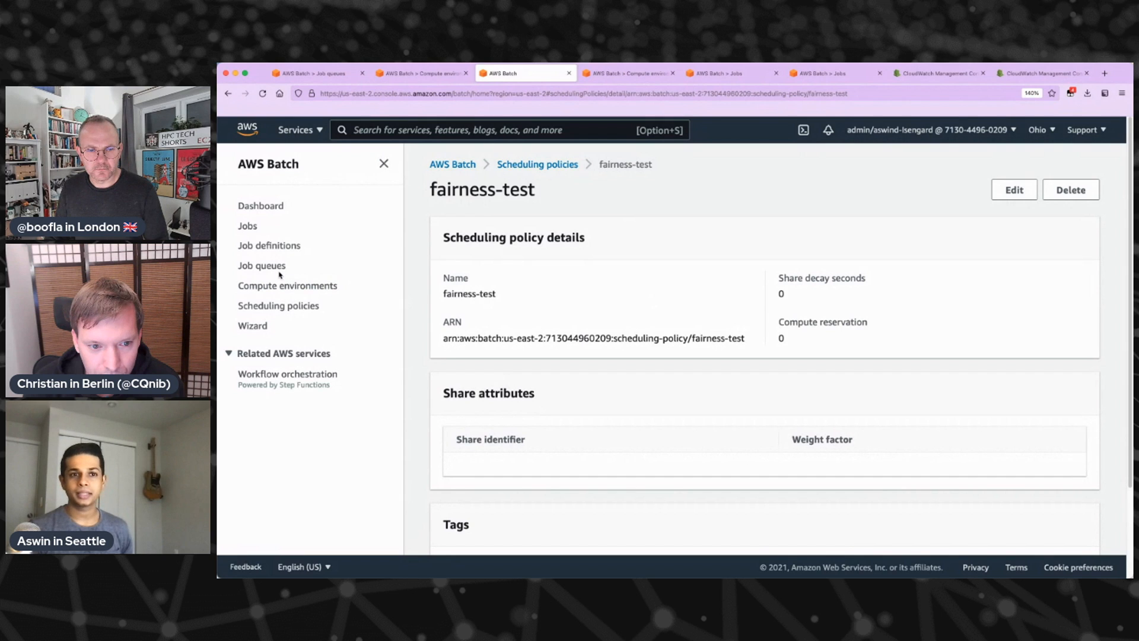
pyautogui.click(260, 265)
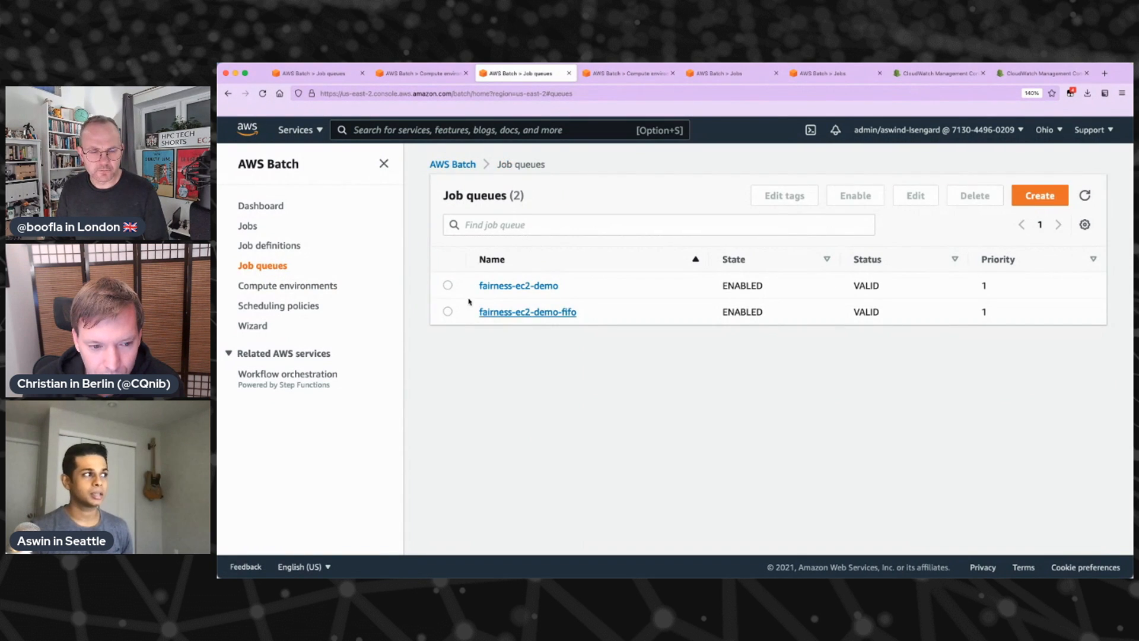
pyautogui.click(247, 225)
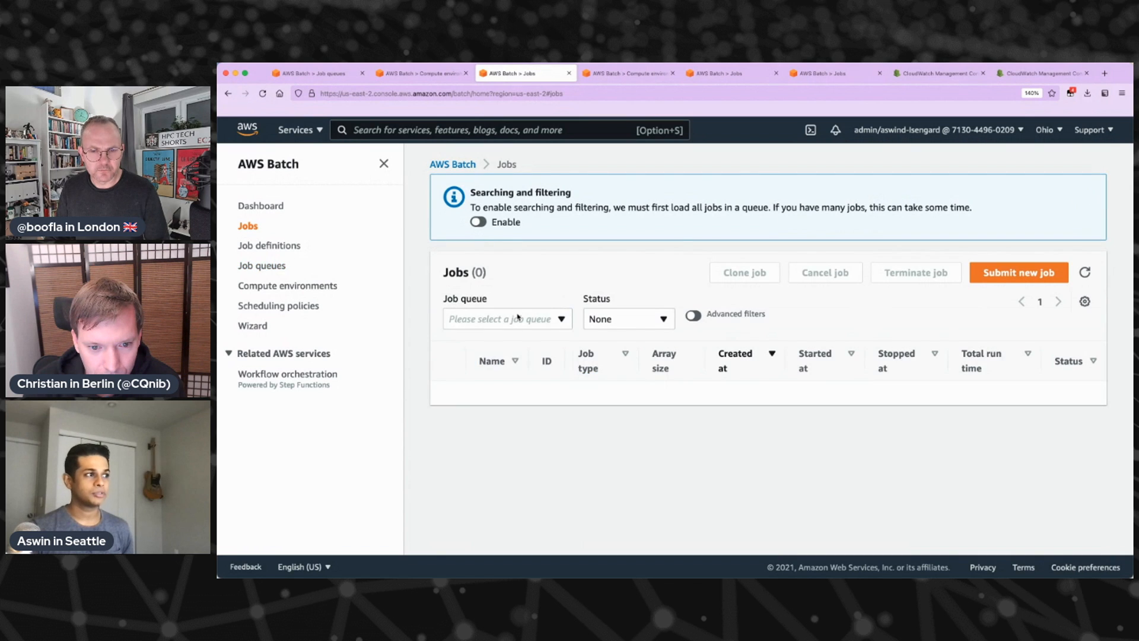
pyautogui.click(507, 318)
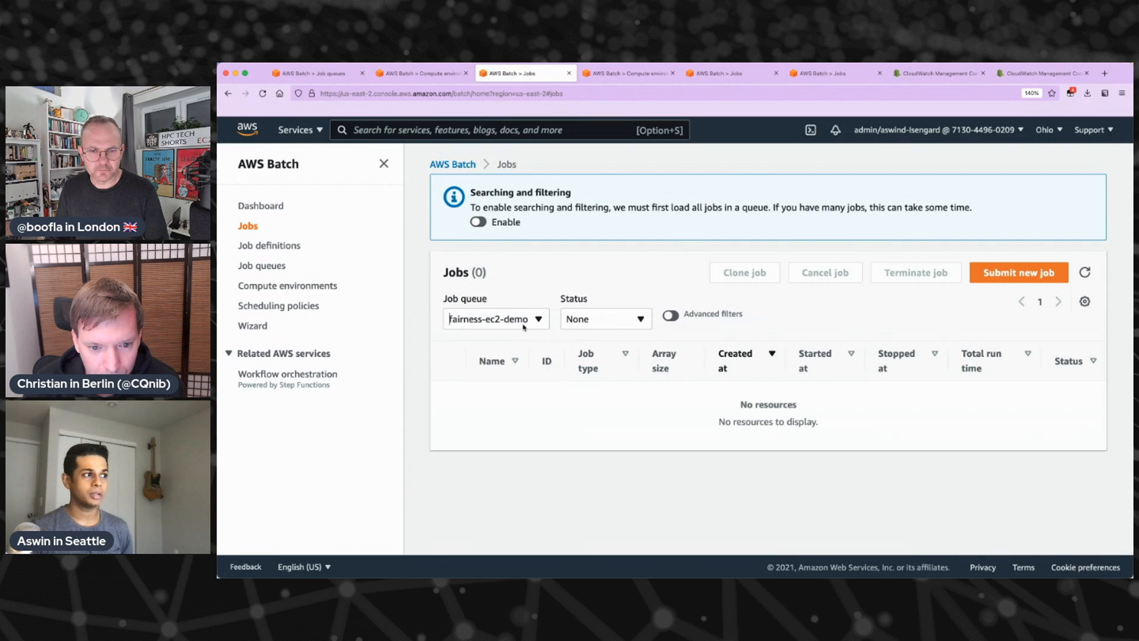
# Draft a new job with share identifier TestJob, leave it unsubmitted, and return to scheduling policies
pyautogui.click(1017, 273)
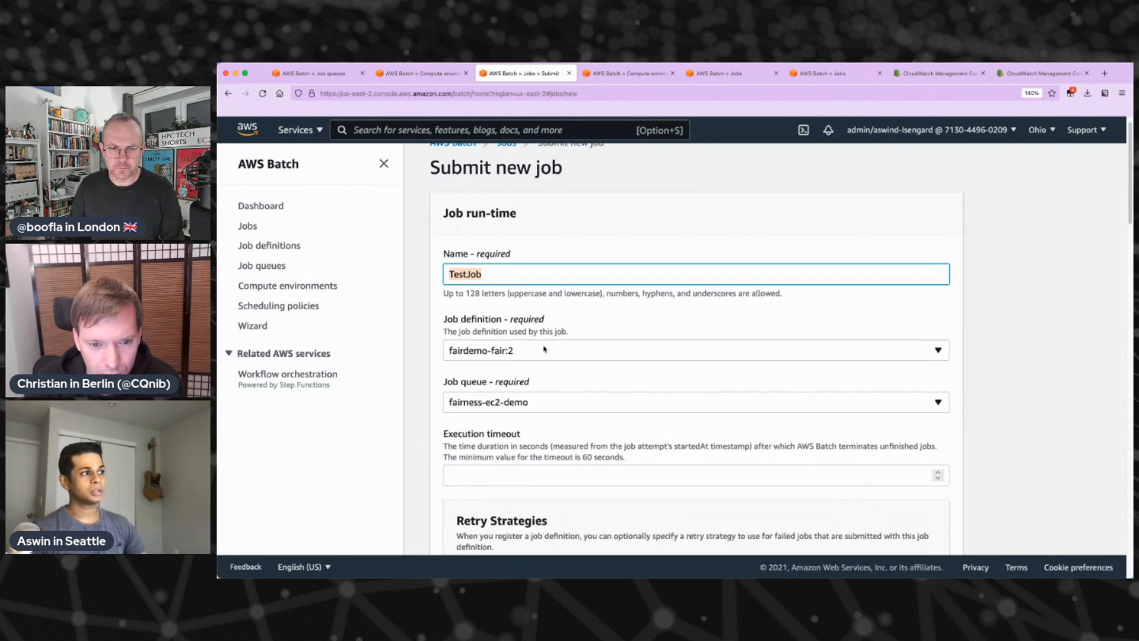
pyautogui.scroll(-3)
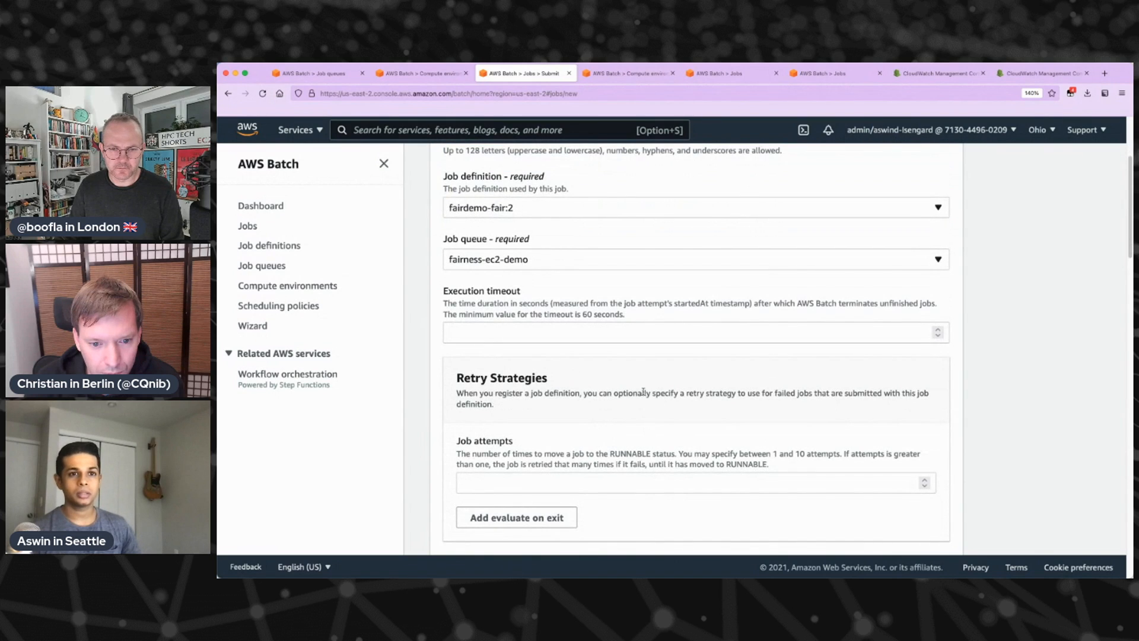
pyautogui.scroll(-3)
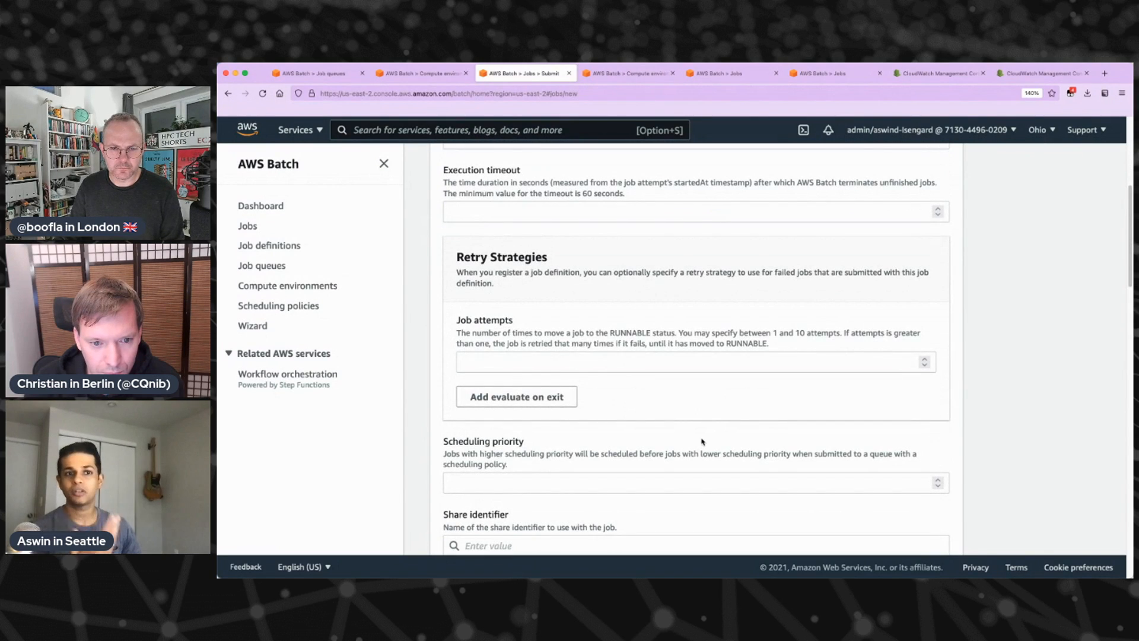
pyautogui.scroll(-3)
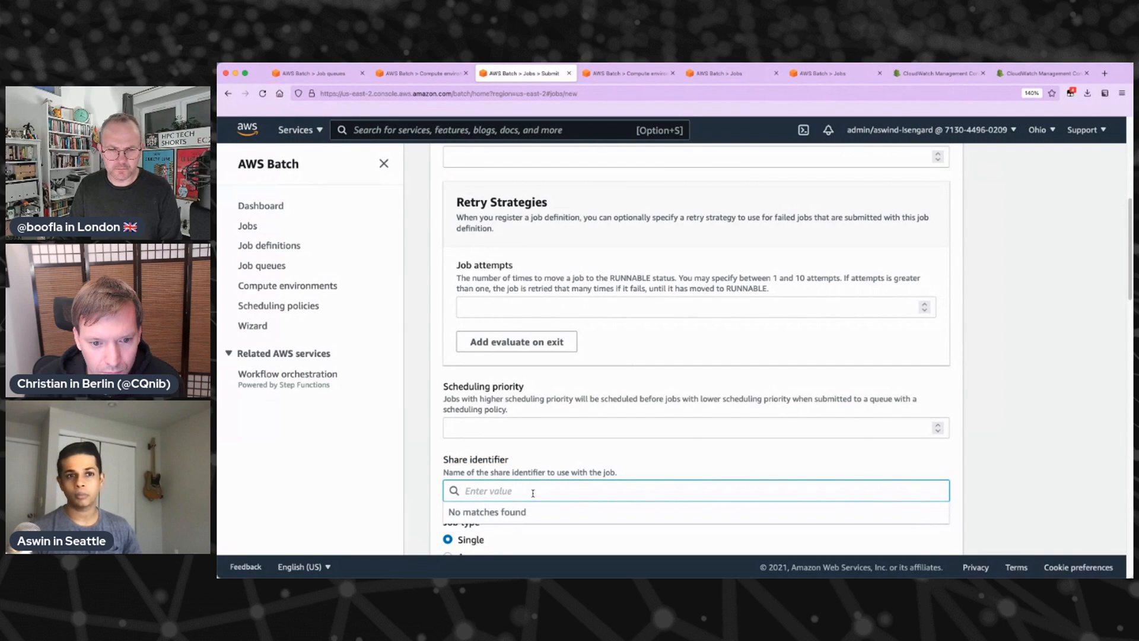
pyautogui.write('TestJob')
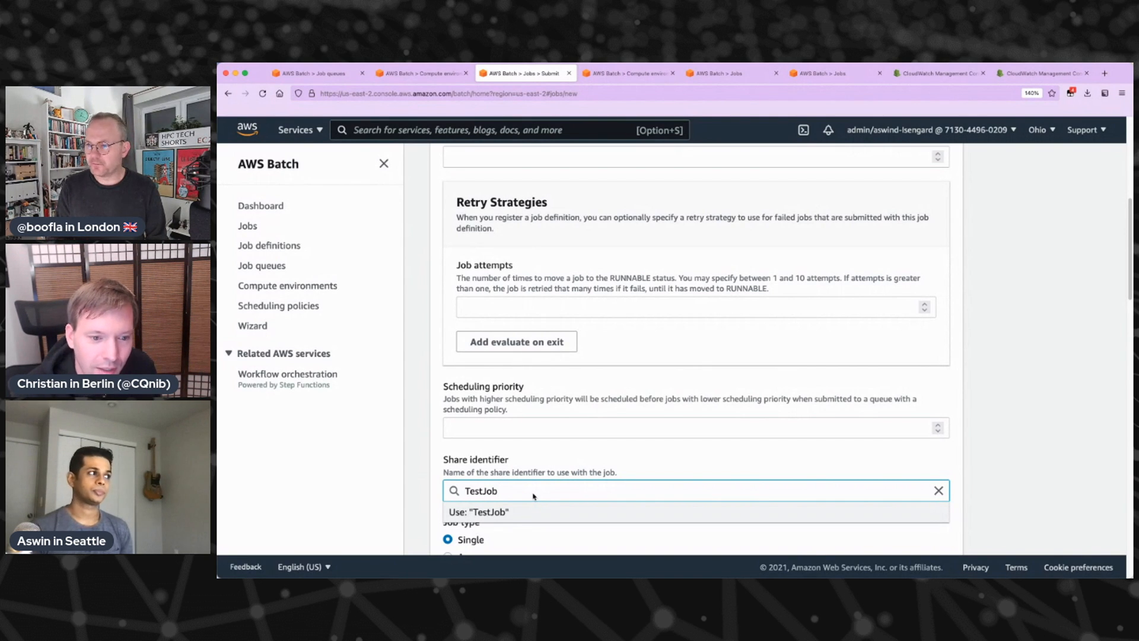
pyautogui.click(477, 511)
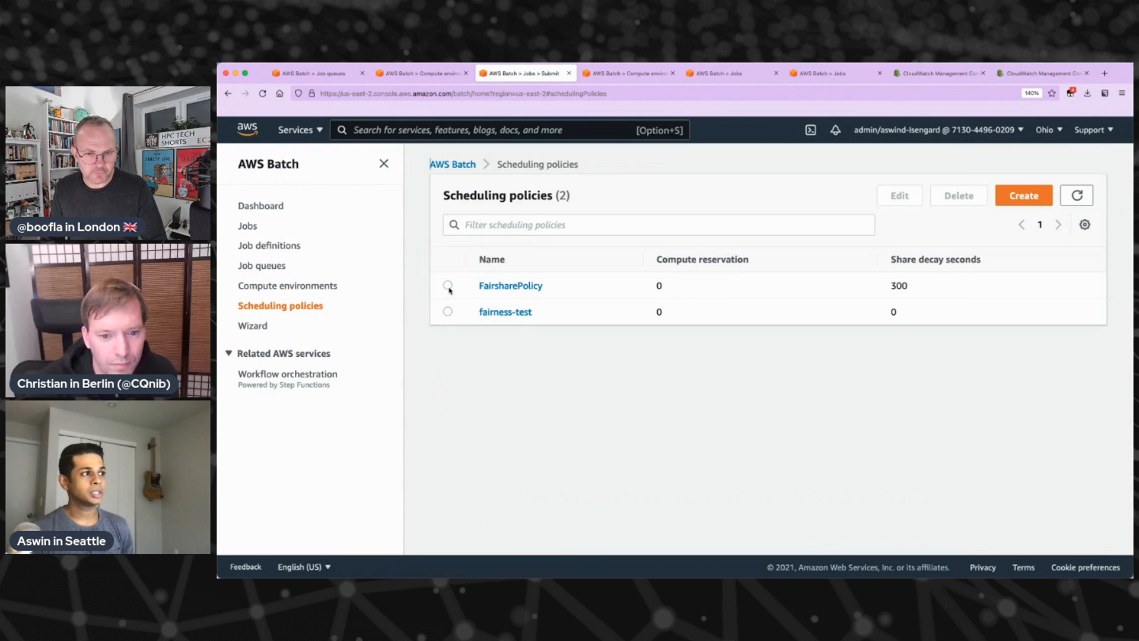
# Edit FairsharePolicy and reach its Share attributes section showing Green weighted 1
pyautogui.click(447, 286)
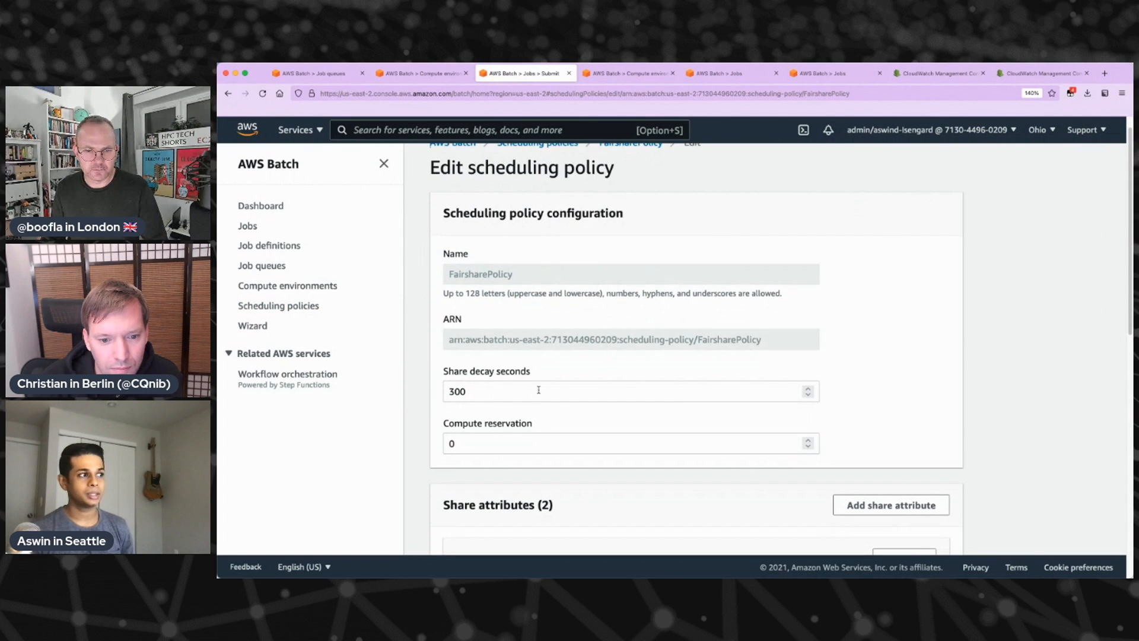
pyautogui.scroll(-3)
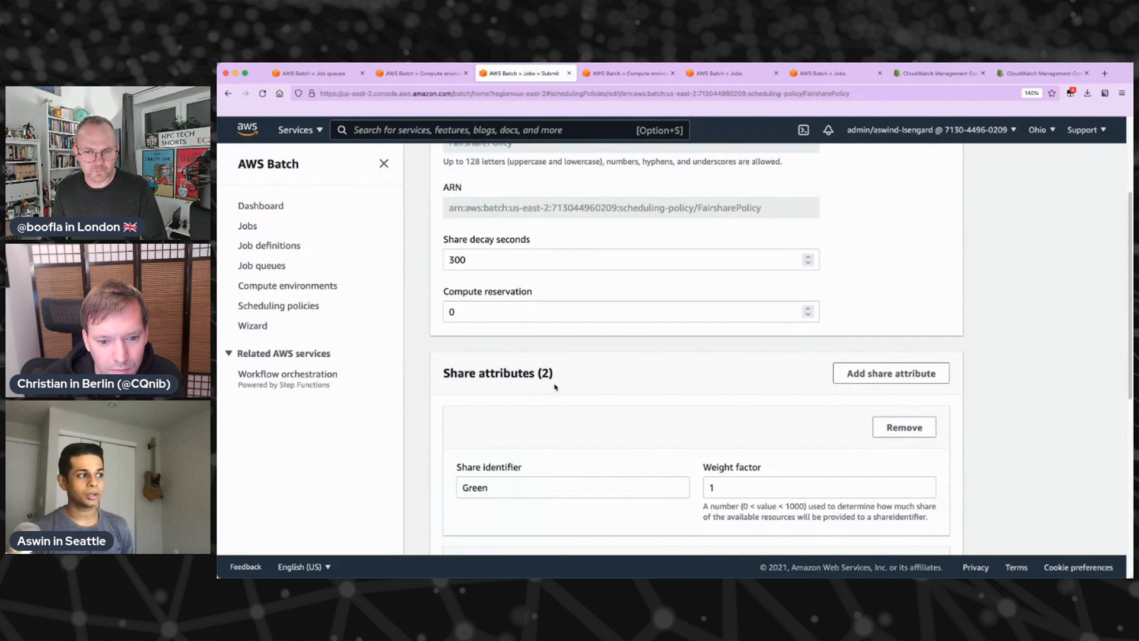
pyautogui.scroll(-3)
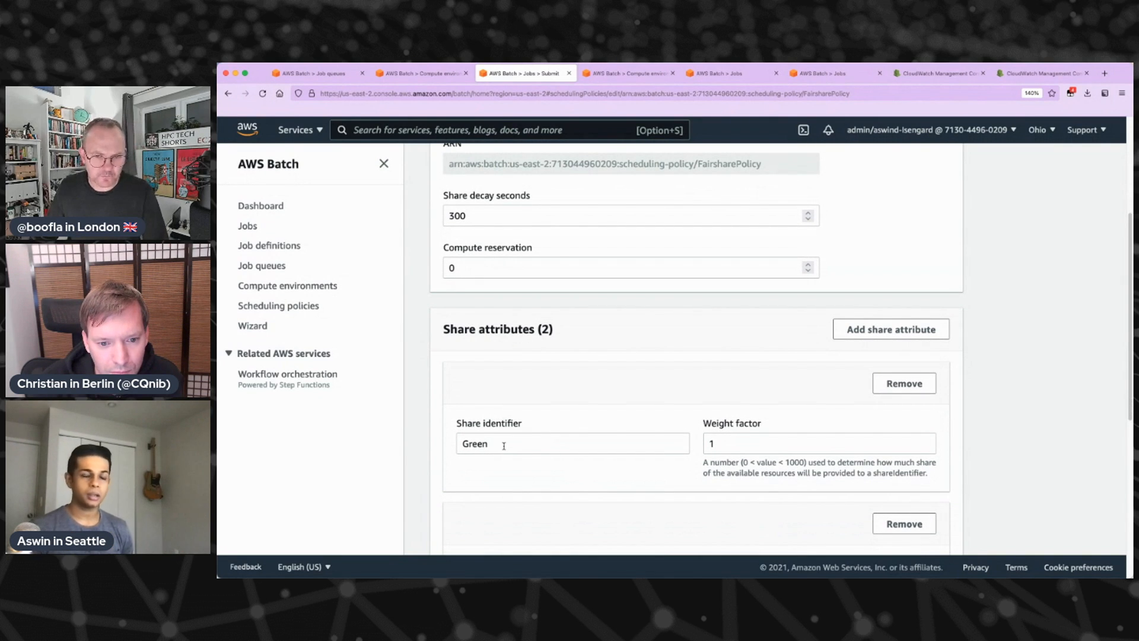
# Replace the Green share identifier with Wing* at weight factor .5
pyautogui.doubleClick(474, 443)
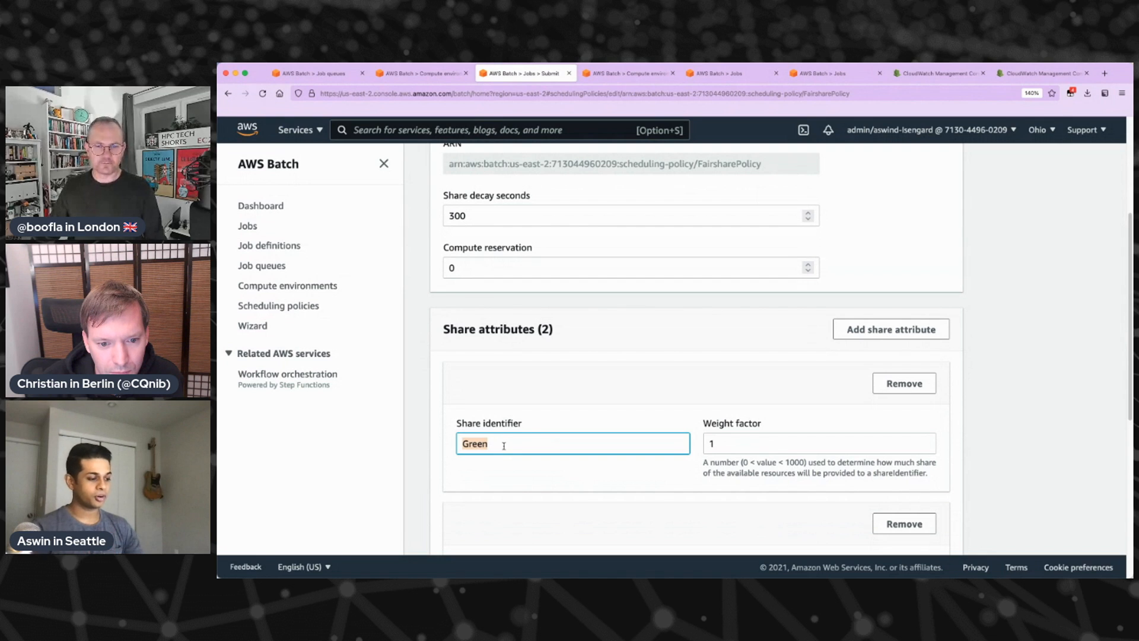
pyautogui.write('Wing')
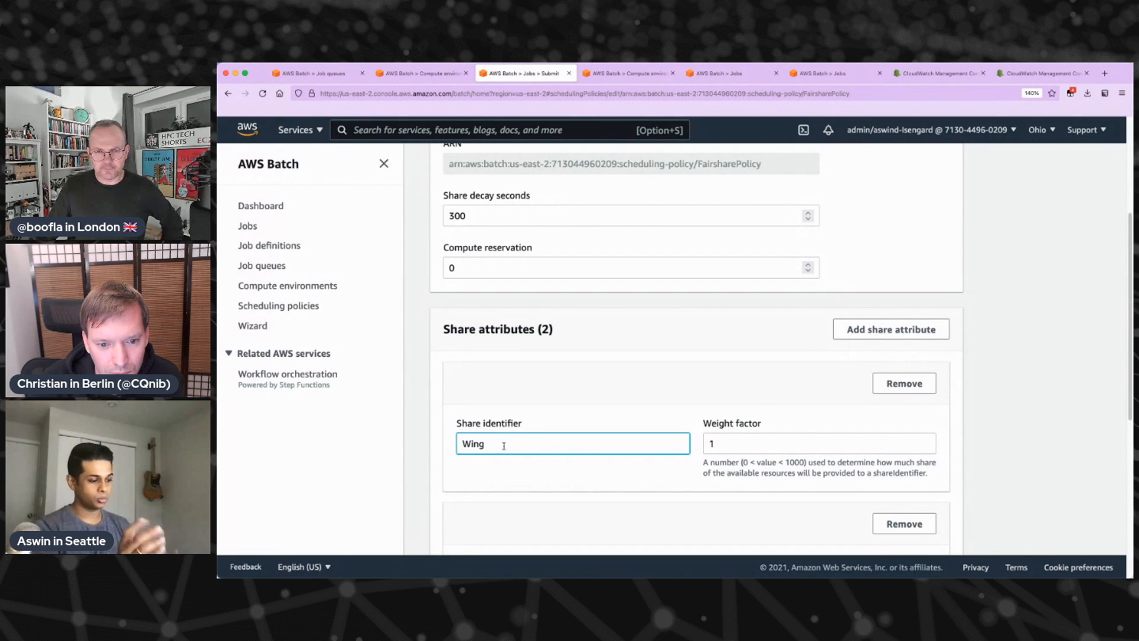
pyautogui.write('*')
pyautogui.click(819, 442)
pyautogui.write('.5')
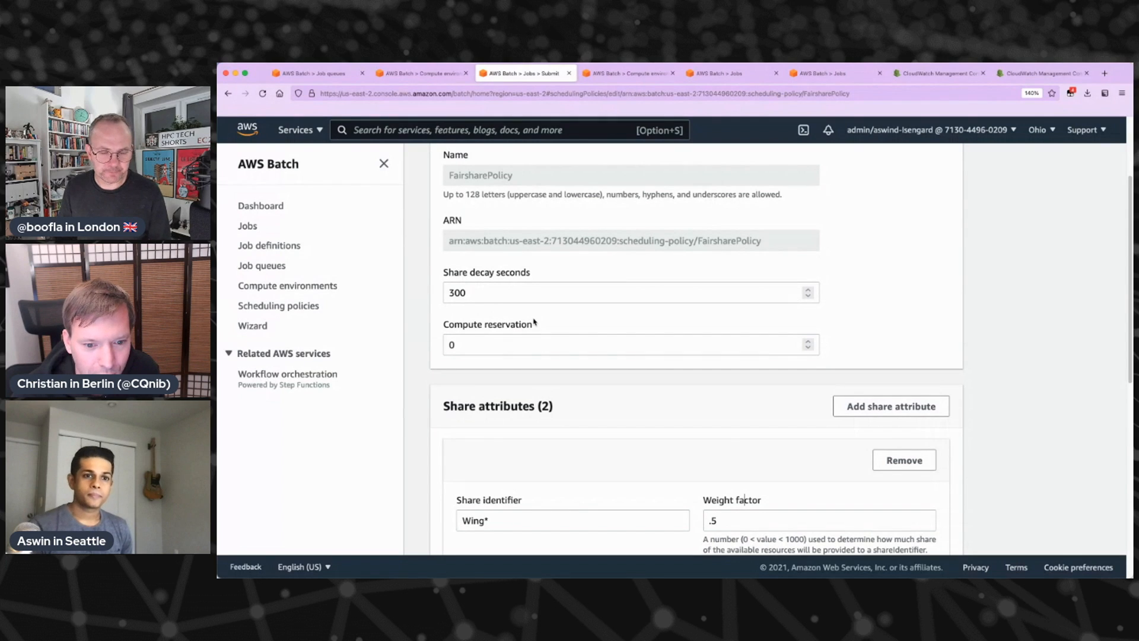
pyautogui.scroll(-3)
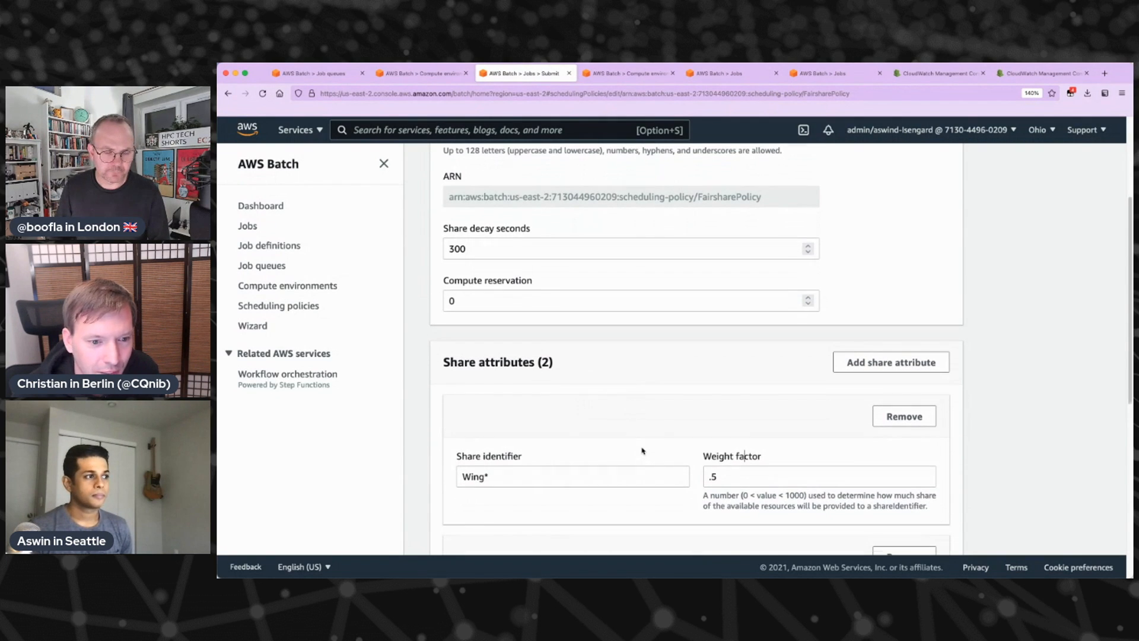
pyautogui.scroll(-3)
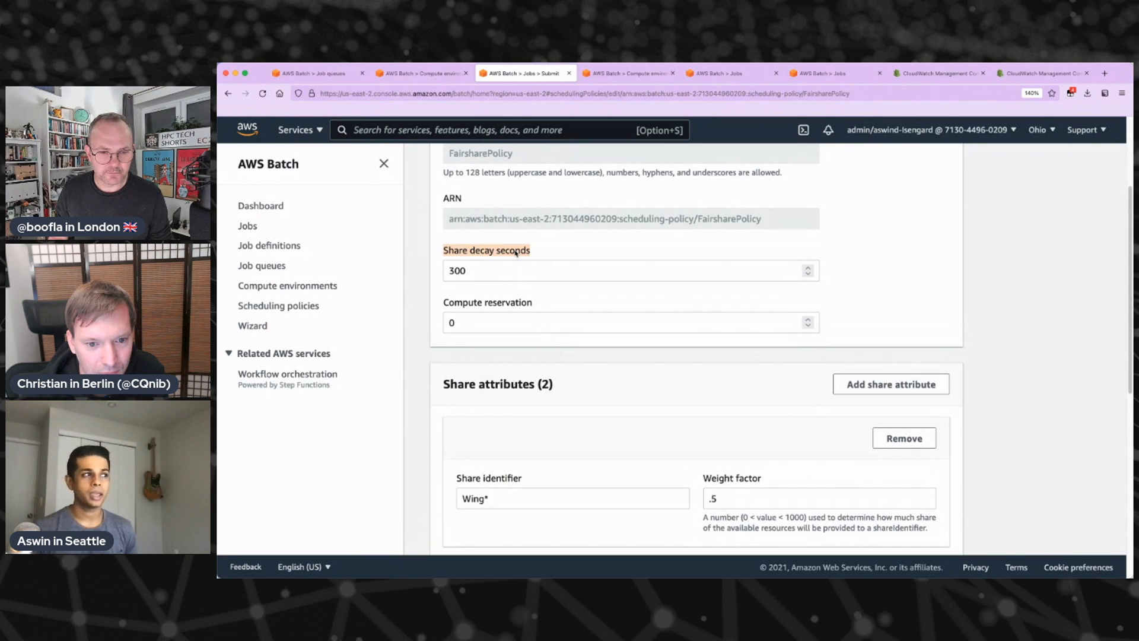
# Change FairsharePolicy share decay seconds from 300 to 0
pyautogui.click(629, 270)
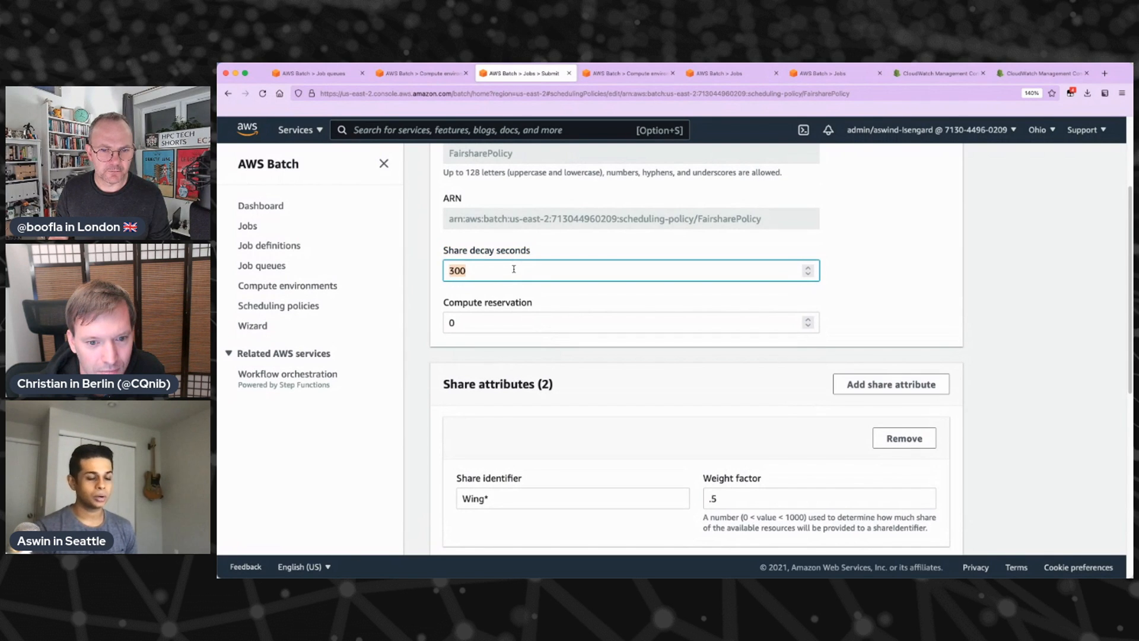
pyautogui.write('0')
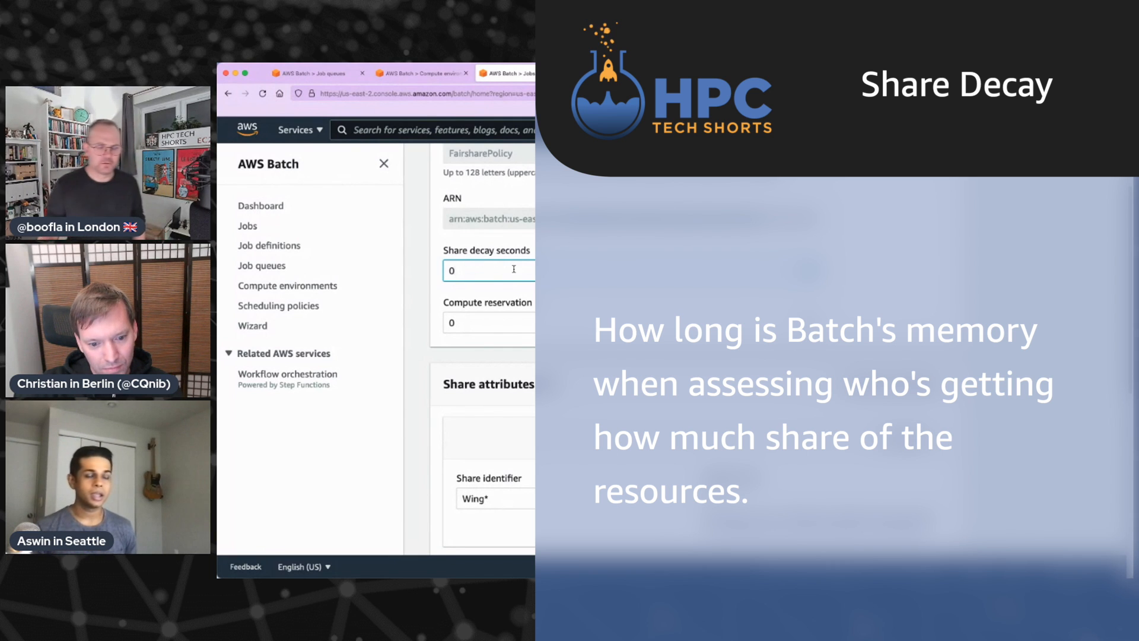
pyautogui.click(479, 269)
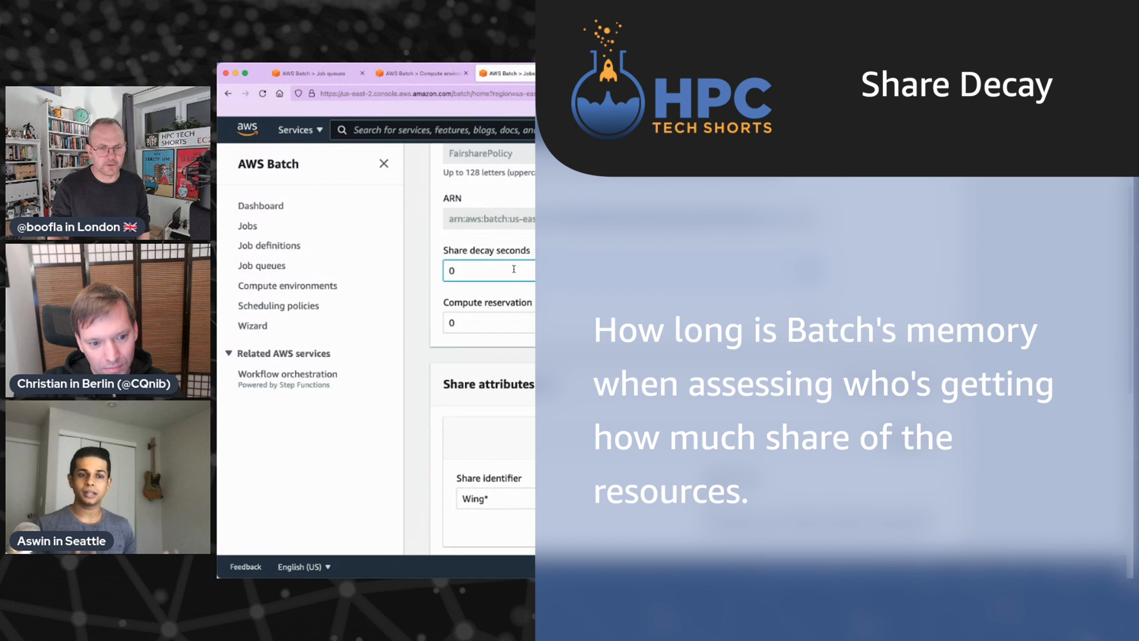
pyautogui.click(479, 271)
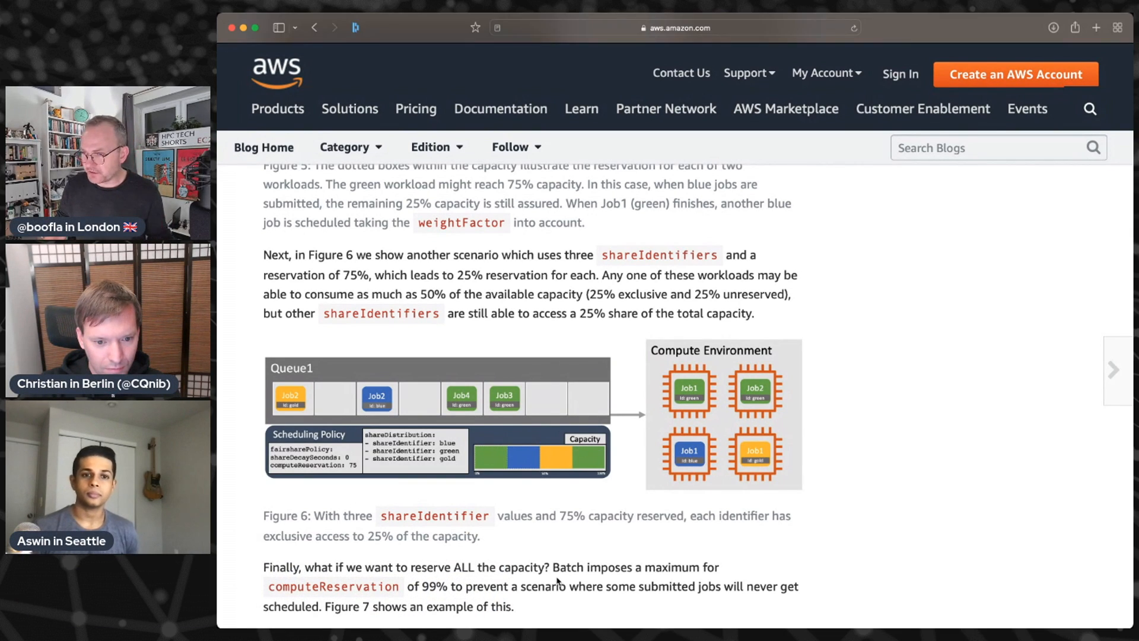
# Reach Figure 6 of the fair-share blog post, three share identifiers each reserving 25% capacity
pyautogui.scroll(-3)
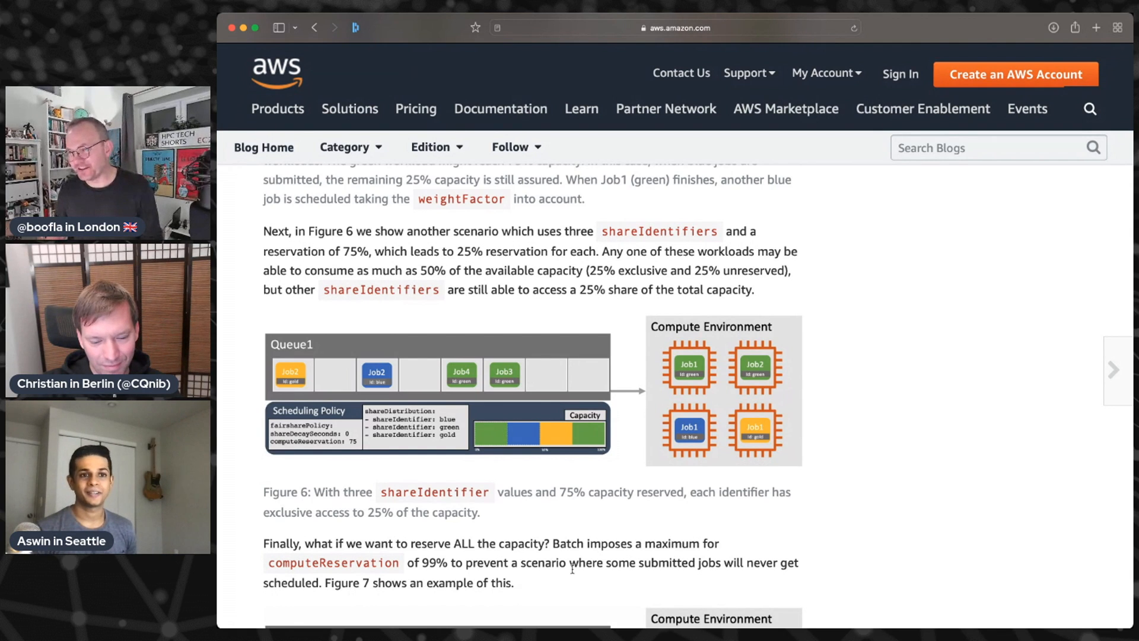
# Scroll up to Figure 4, where higher-priority Jobs 4 to 6 run before earlier jobs
pyautogui.scroll(3)
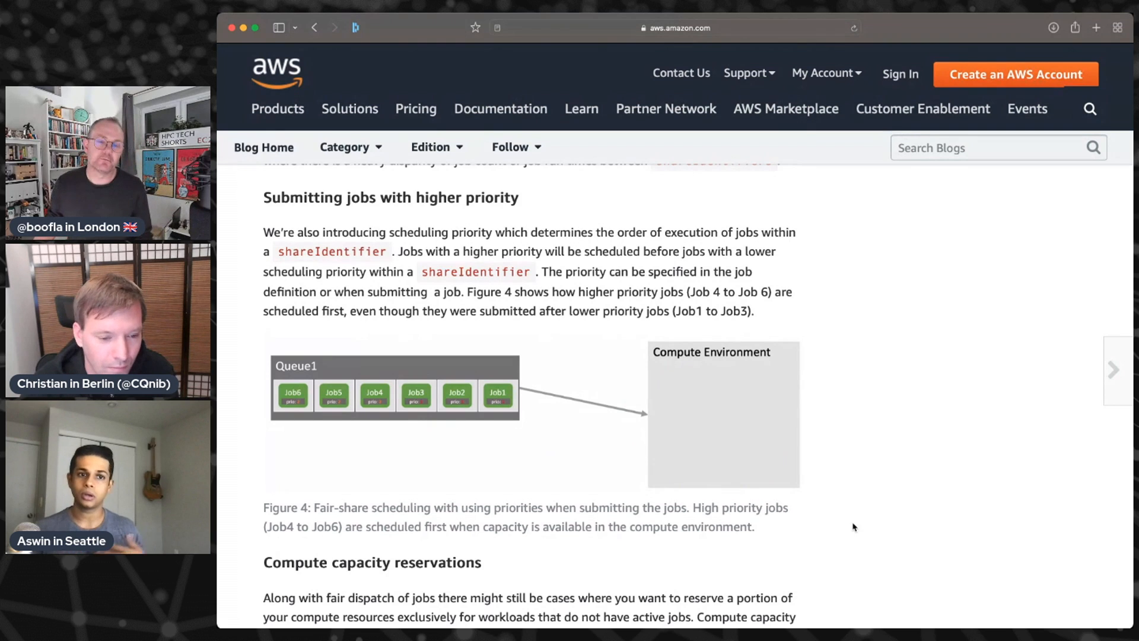
# Switch to the Workshop Studio tab showing the Create Policies page with the Blue Policy 1 script
pyautogui.scroll(3)
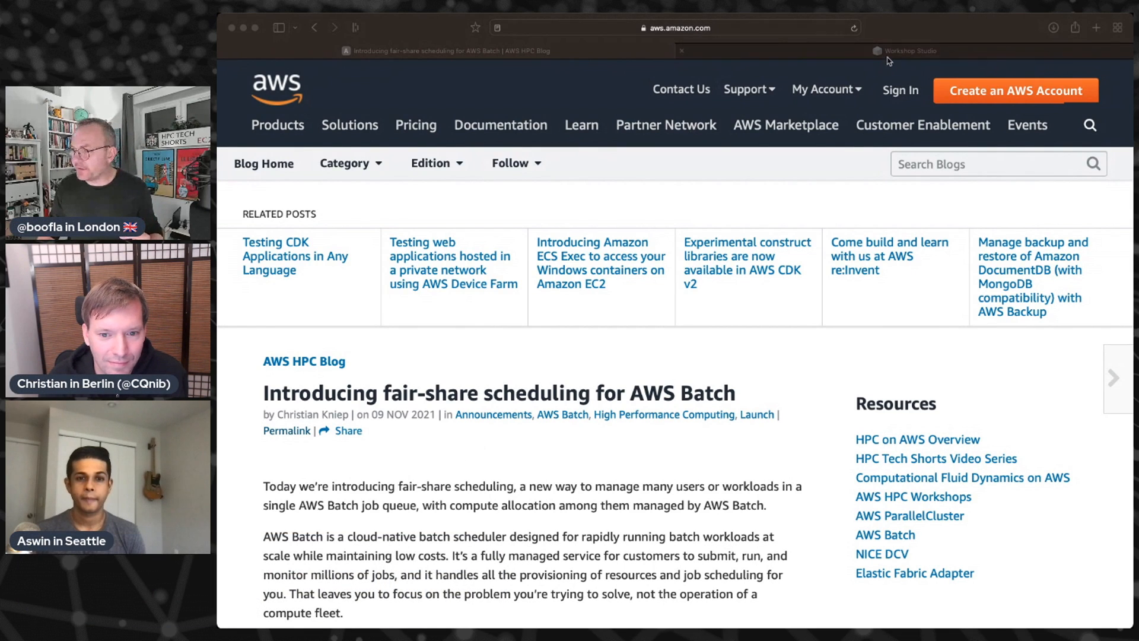
pyautogui.click(906, 51)
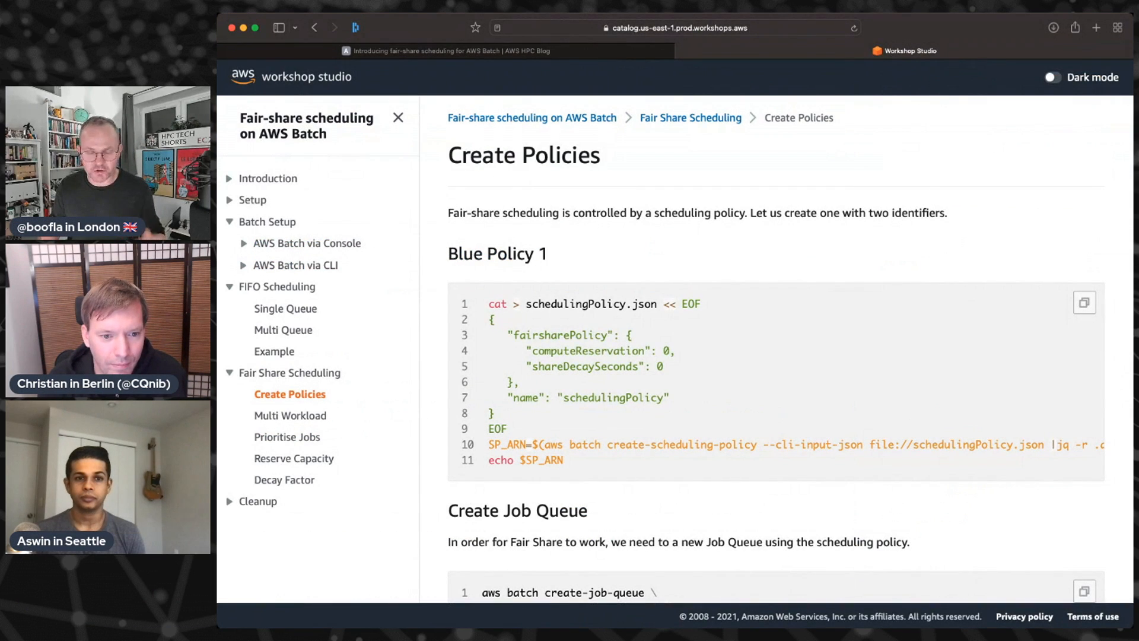